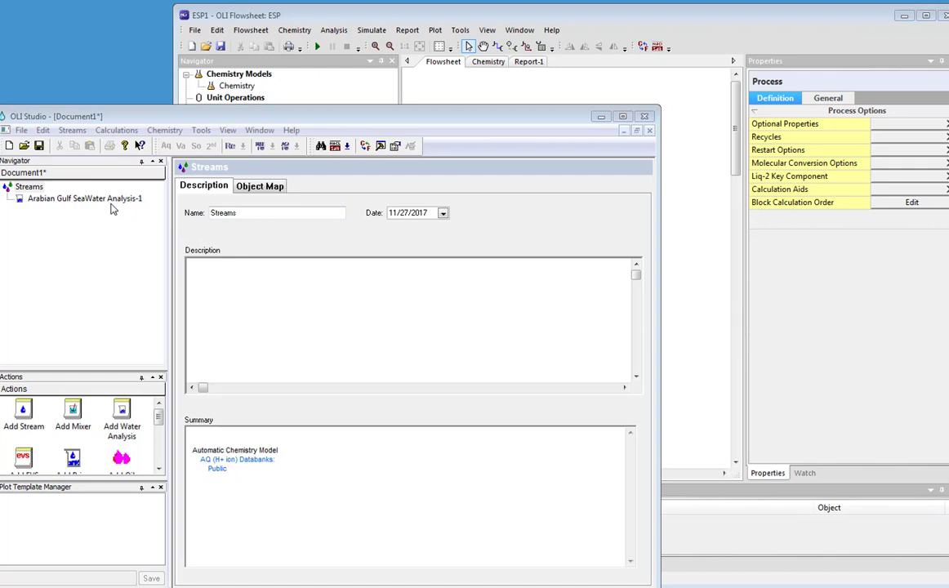
Step: Review the Arabian Gulf SeaWater Analysis-1 composition grid from the Navigator
left_click(85, 200)
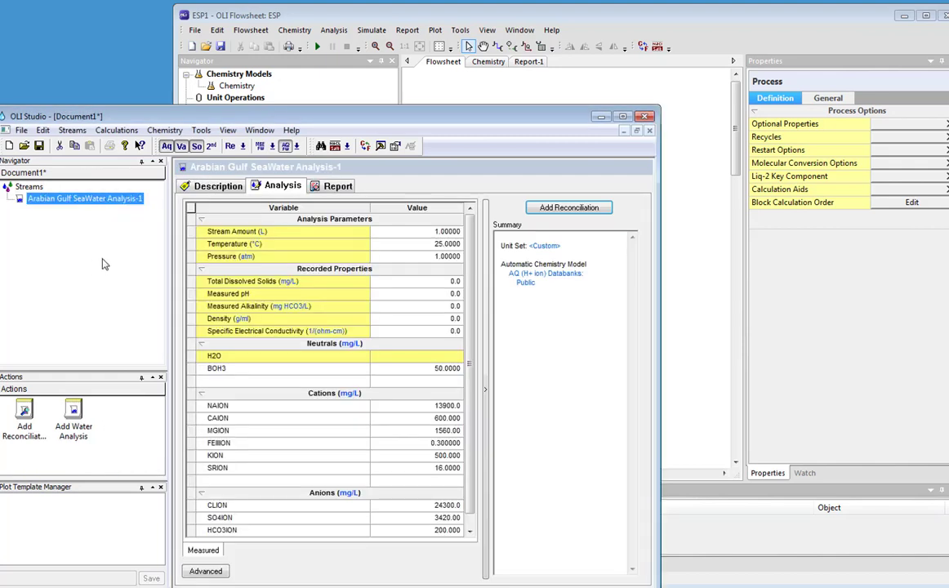
mouse_move(82, 215)
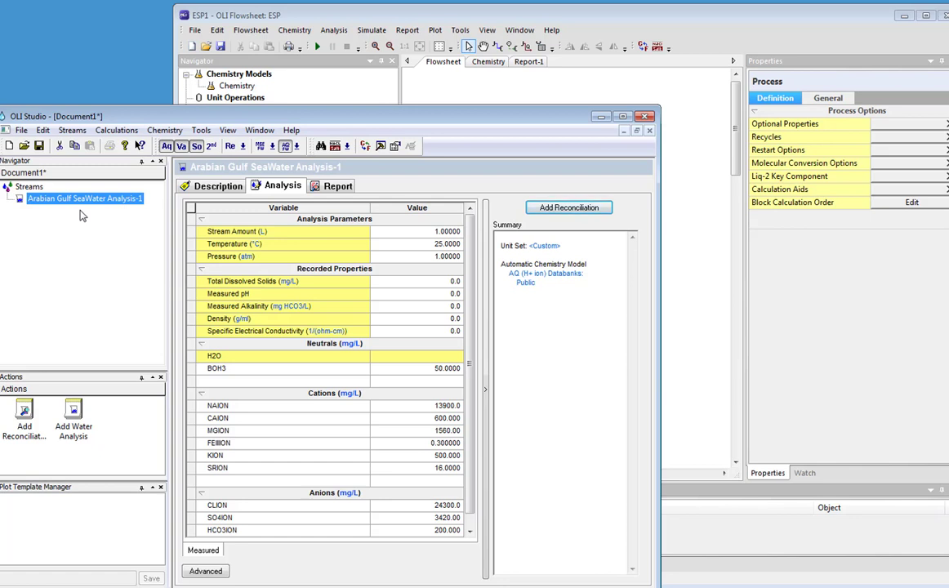
mouse_move(393, 351)
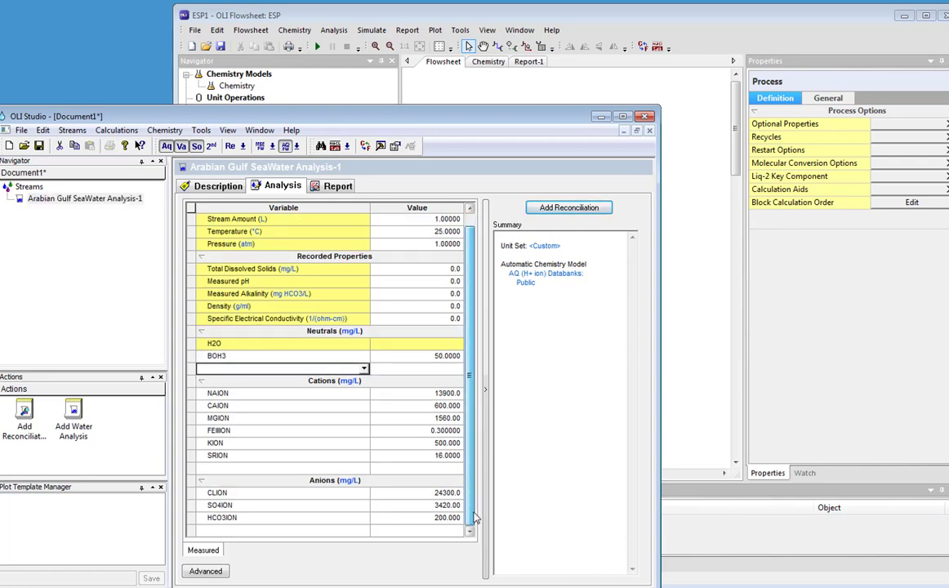
scroll("up", 3)
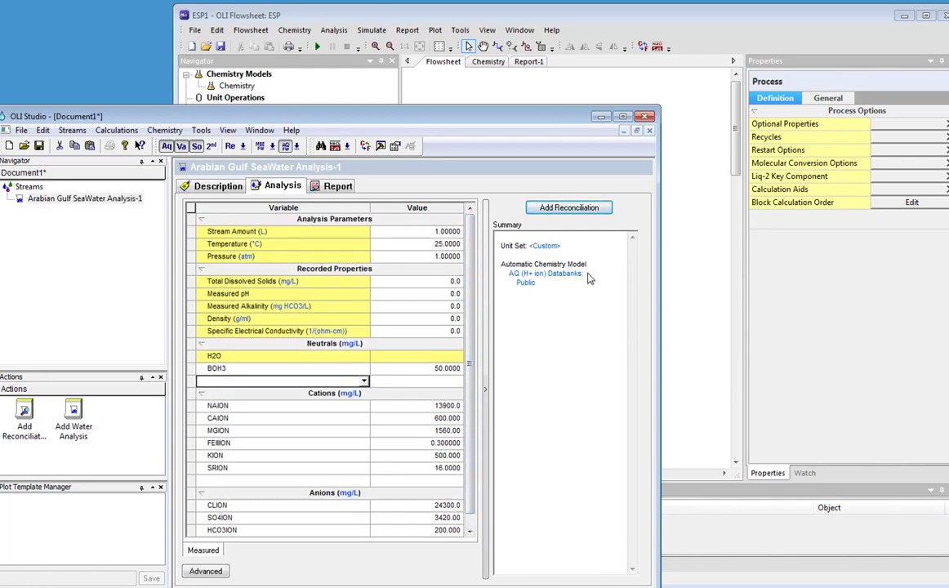
Step: Add a No Reconcile reconciliation to the seawater analysis and calculate it
left_click(569, 206)
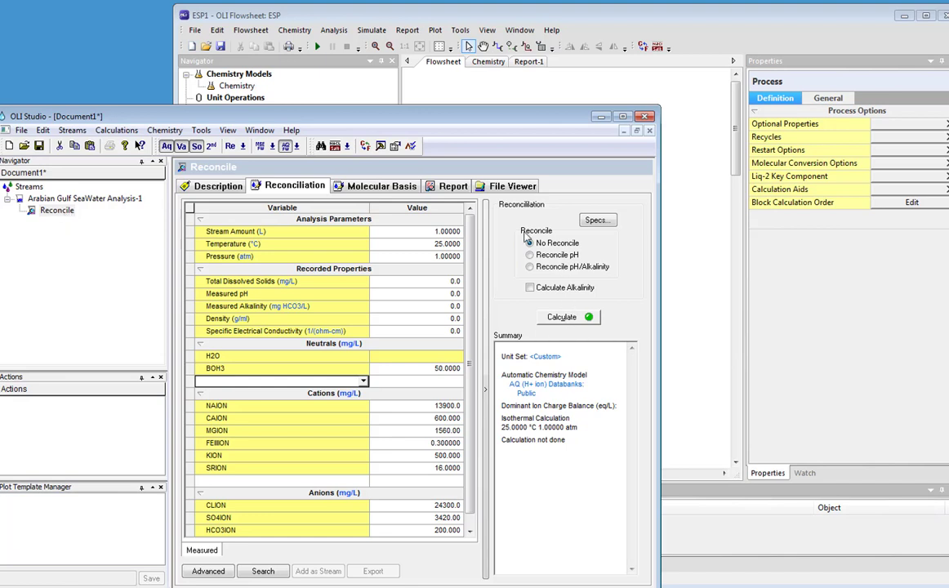
left_click(530, 242)
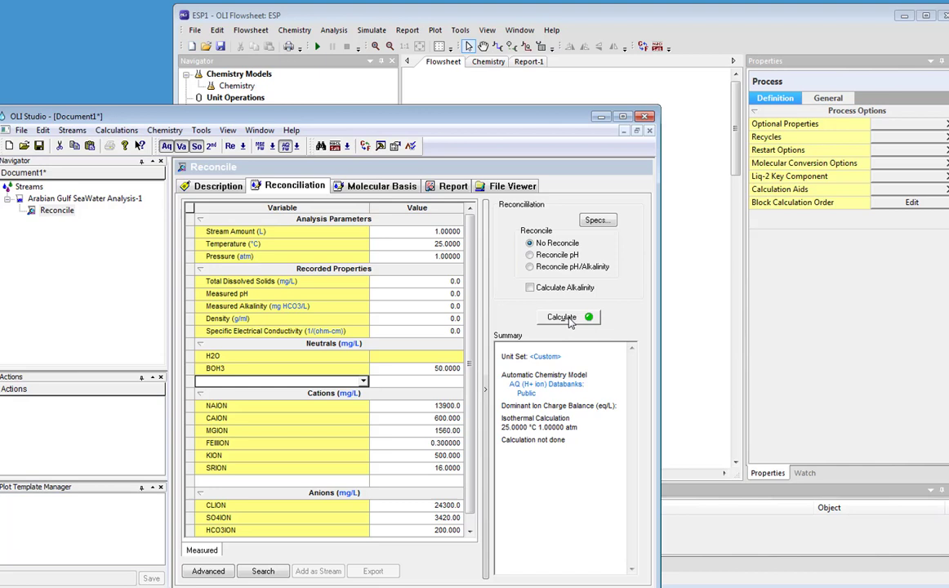
left_click(561, 317)
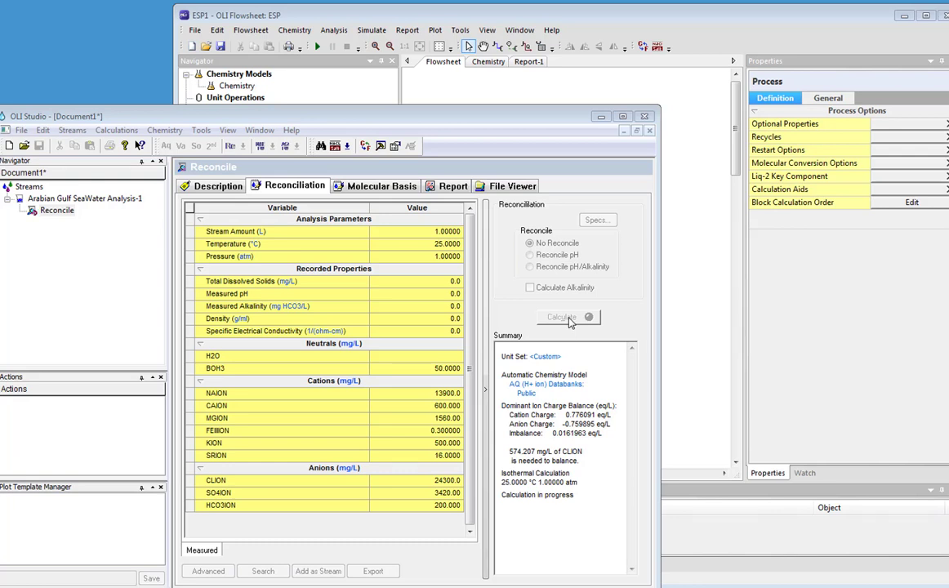
left_click(561, 317)
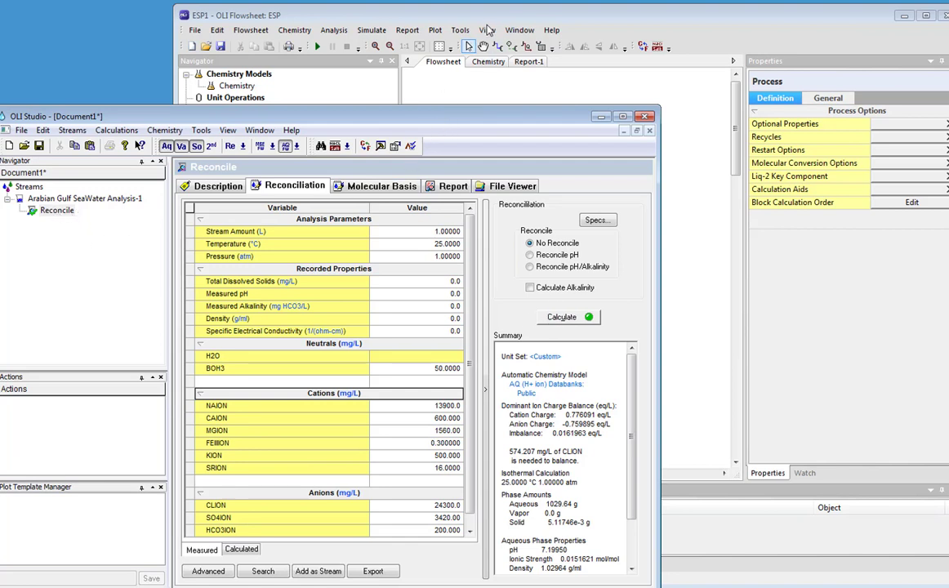
mouse_move(43, 222)
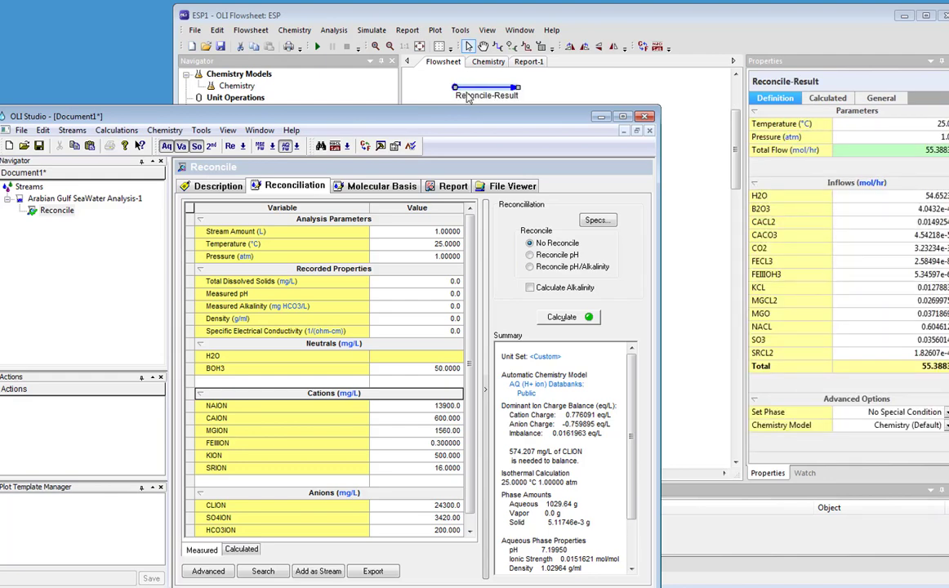
mouse_move(673, 23)
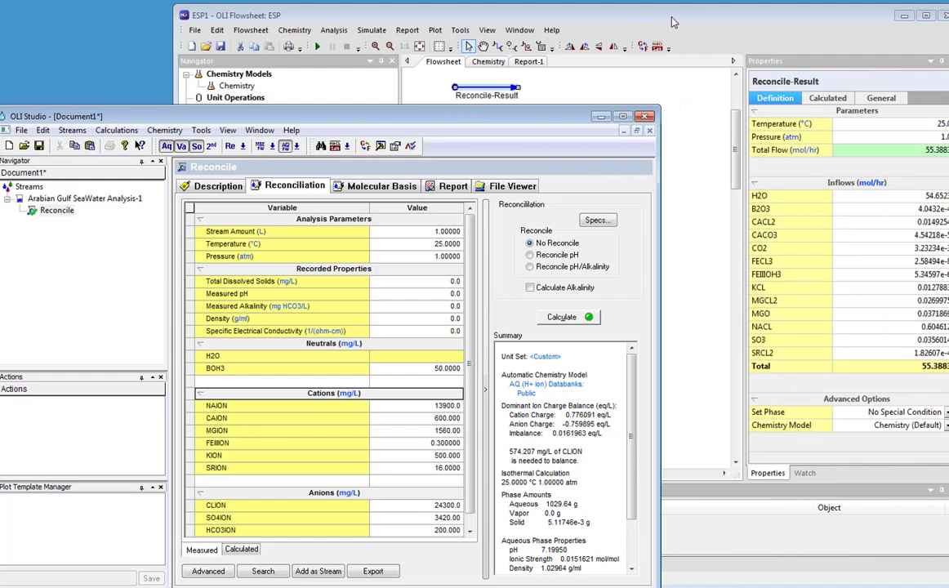
Step: Bring the flowsheet forward and move the Reconcile-Result stream lower on the canvas
left_click(651, 116)
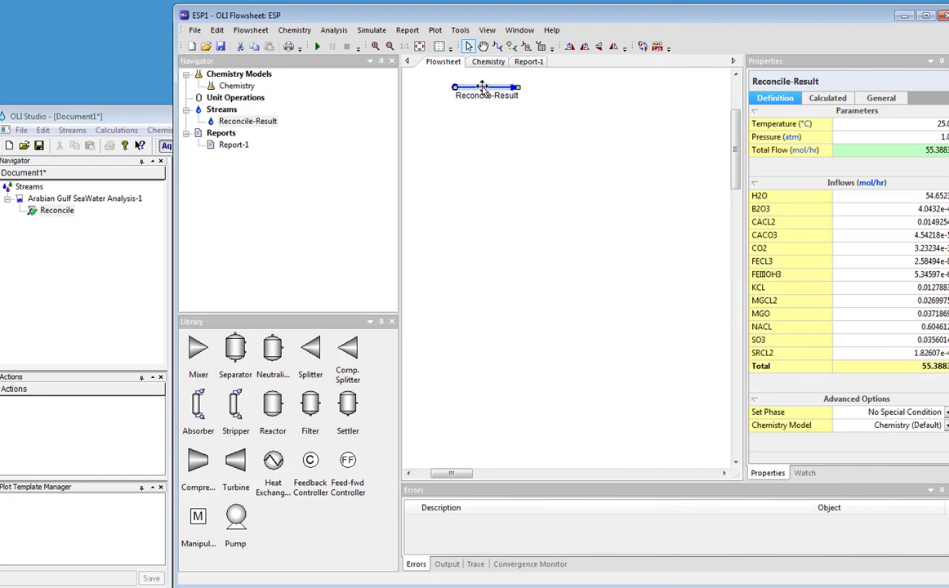
left_click_drag(487, 88, 477, 177)
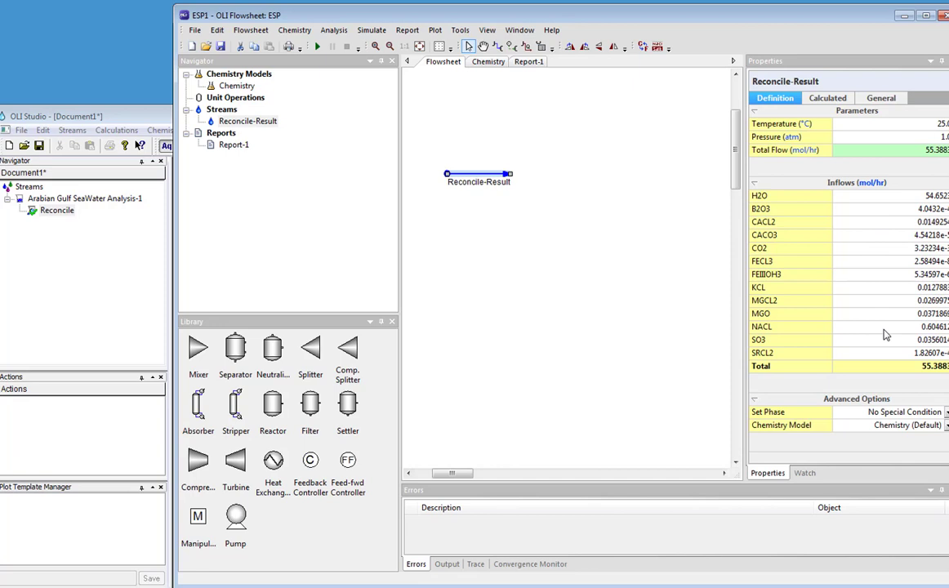
mouse_move(874, 196)
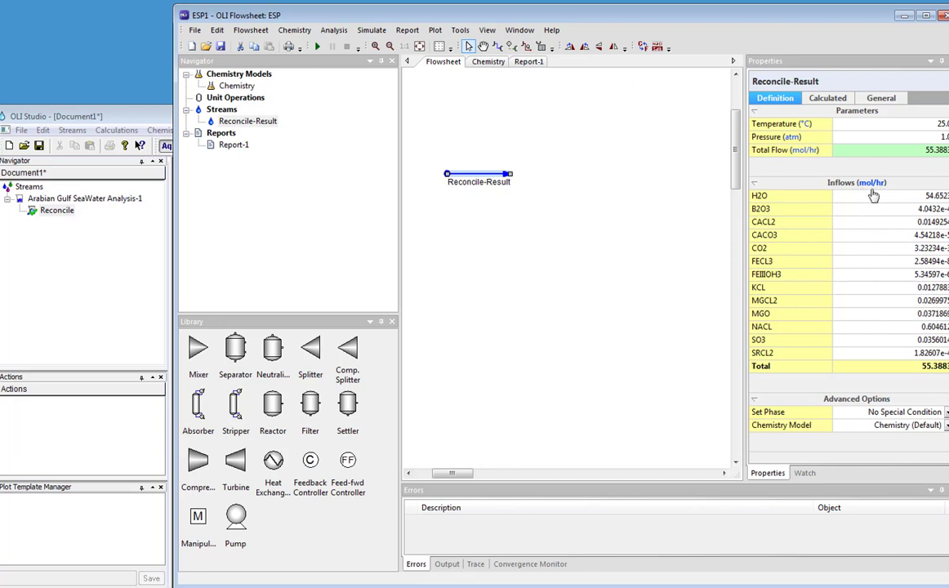
mouse_move(601, 209)
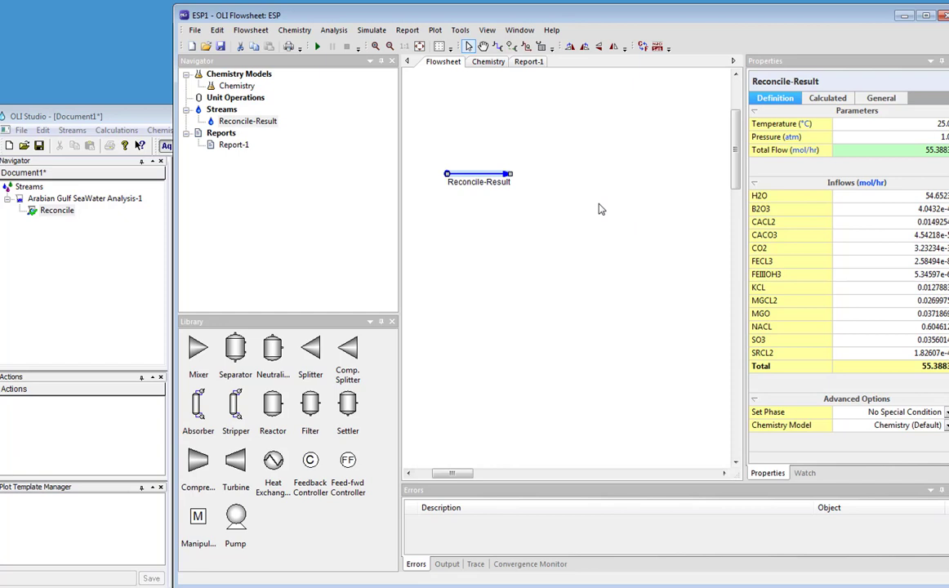
mouse_move(592, 211)
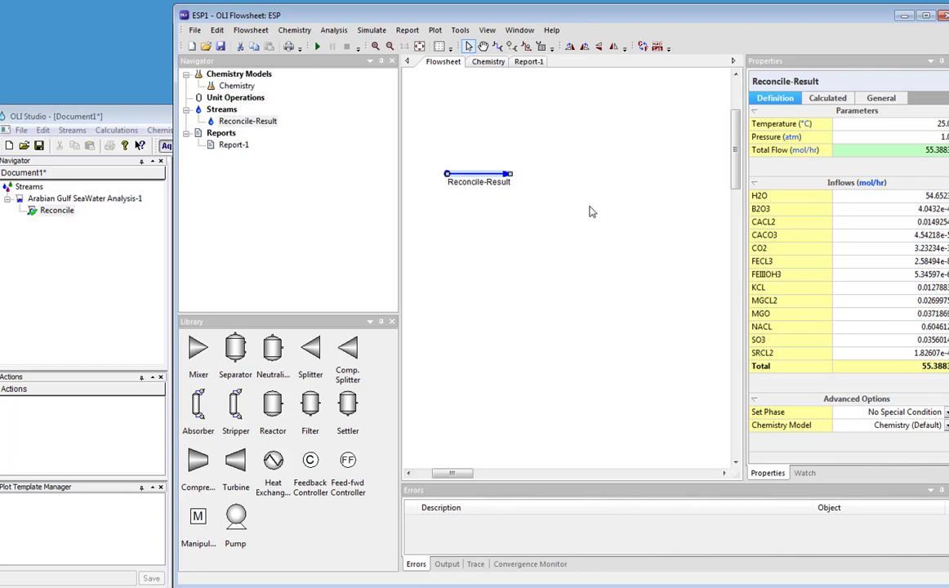
mouse_move(876, 314)
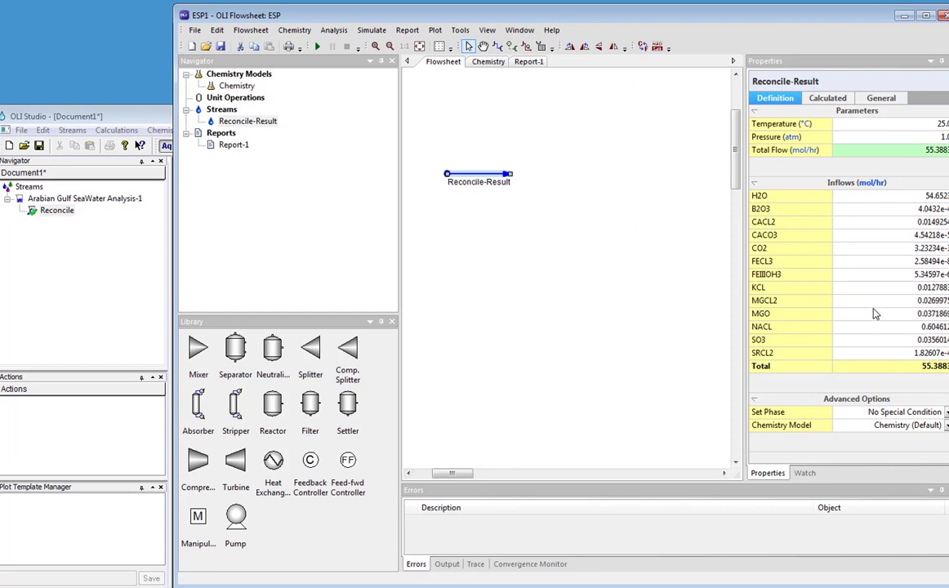
mouse_move(709, 275)
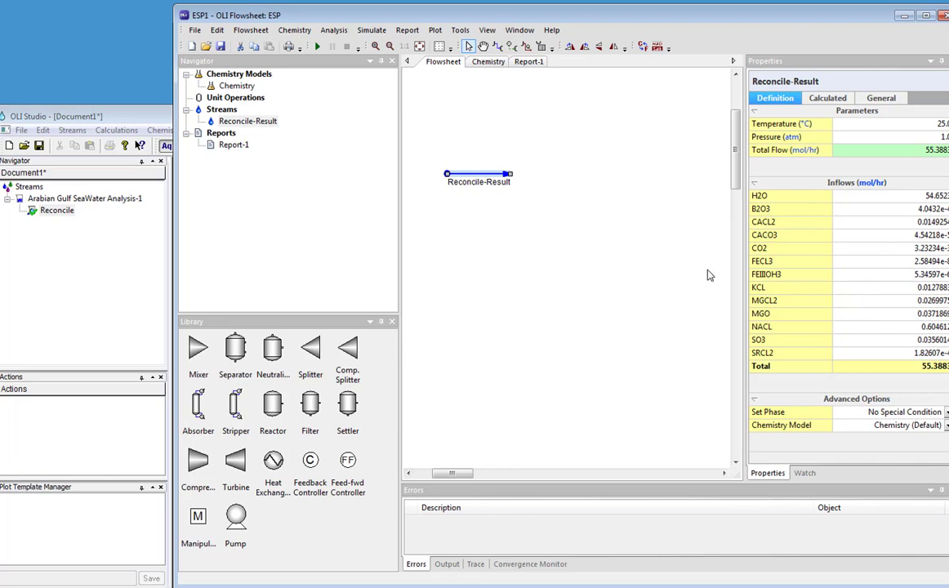
mouse_move(588, 255)
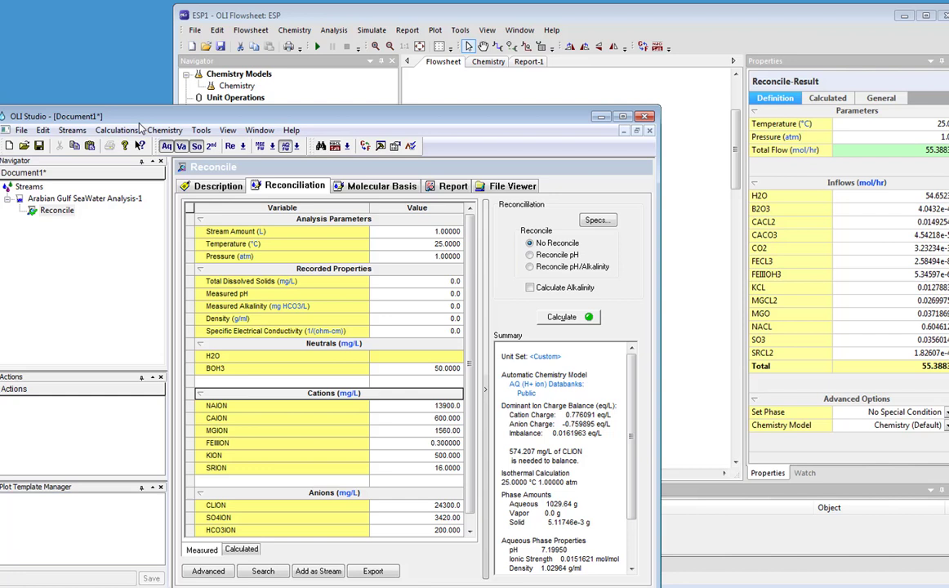
mouse_move(121, 232)
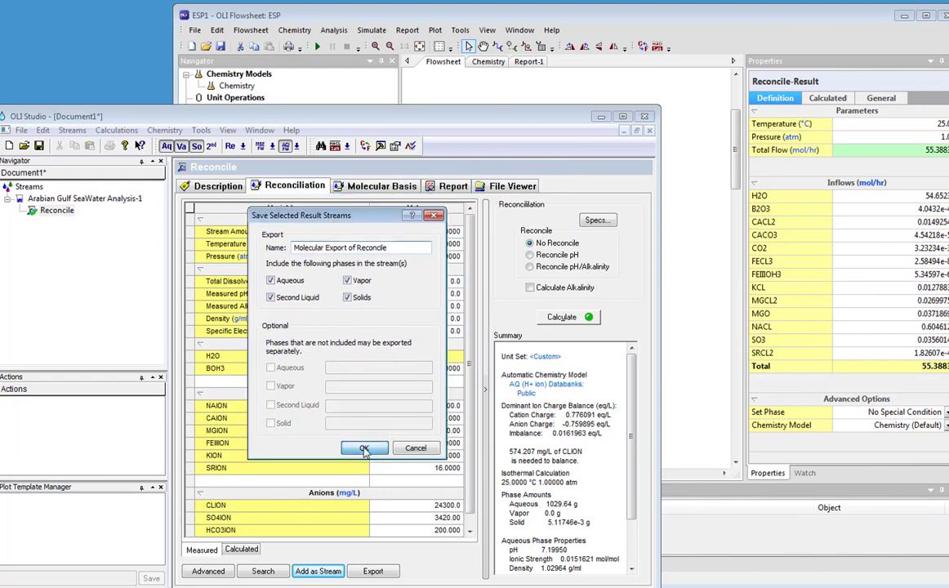
Step: Confirm saving the reconciled result stream and select the new Molecular Export of Reconcile
left_click(365, 448)
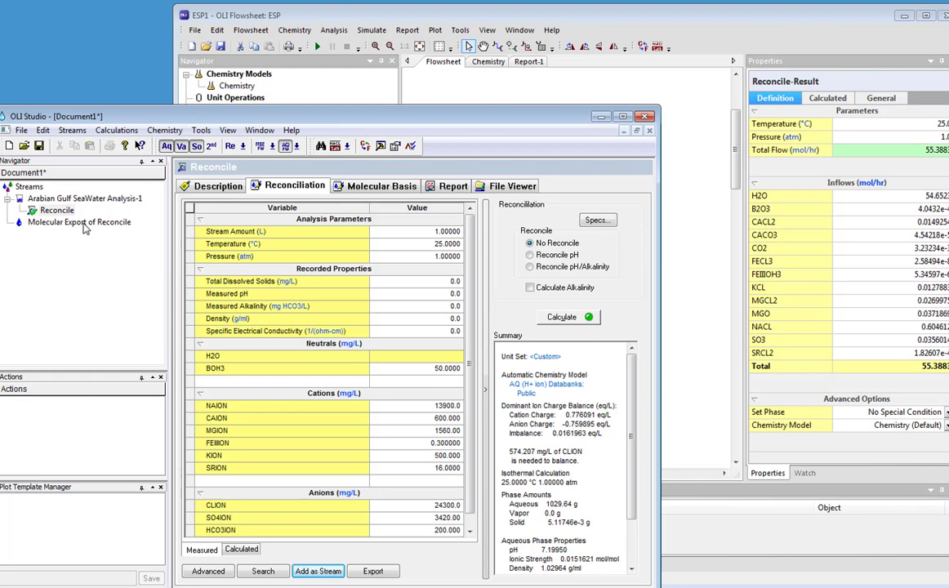
left_click(78, 222)
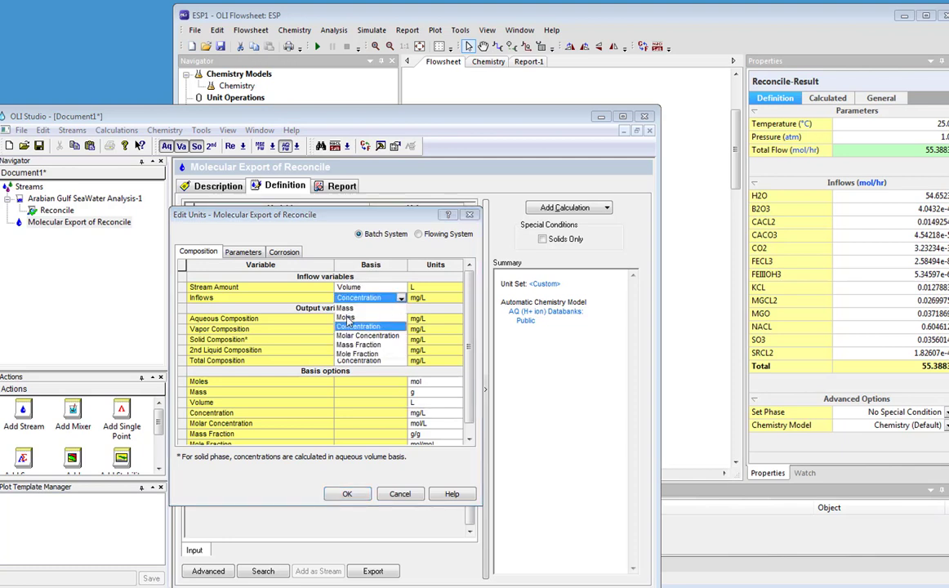
Step: Set the export stream's inflow units to moles (55.3883 mol total) and bring the flowsheet forward
left_click(356, 326)
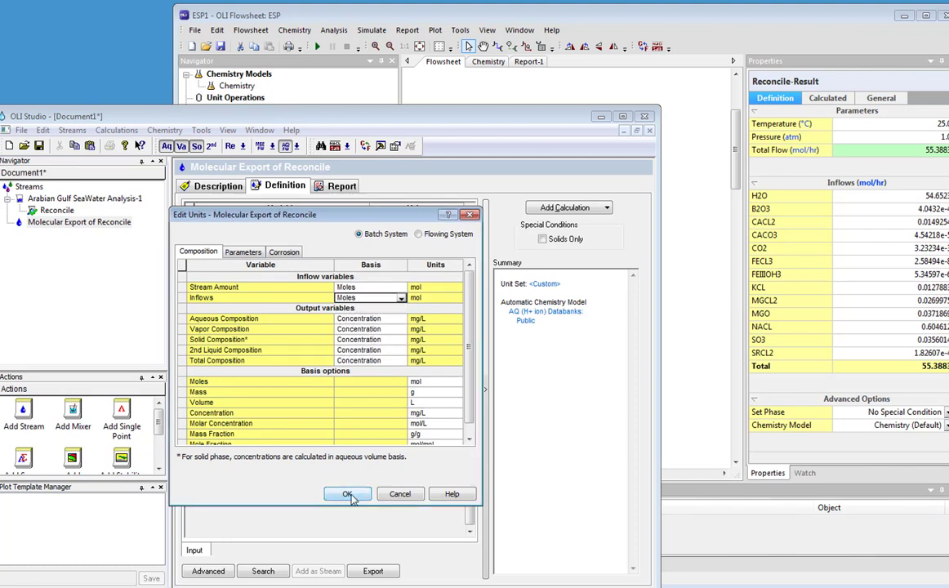
left_click(346, 494)
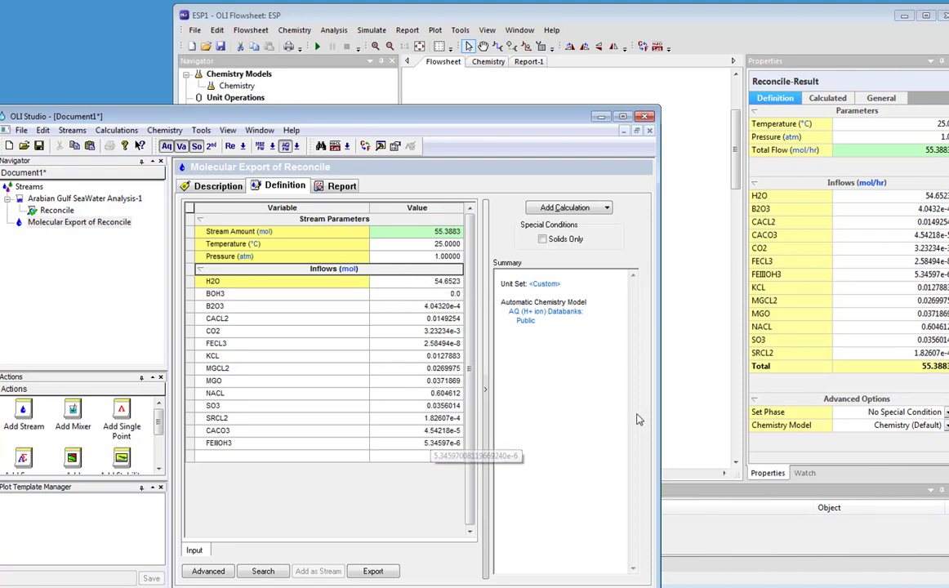
mouse_move(869, 366)
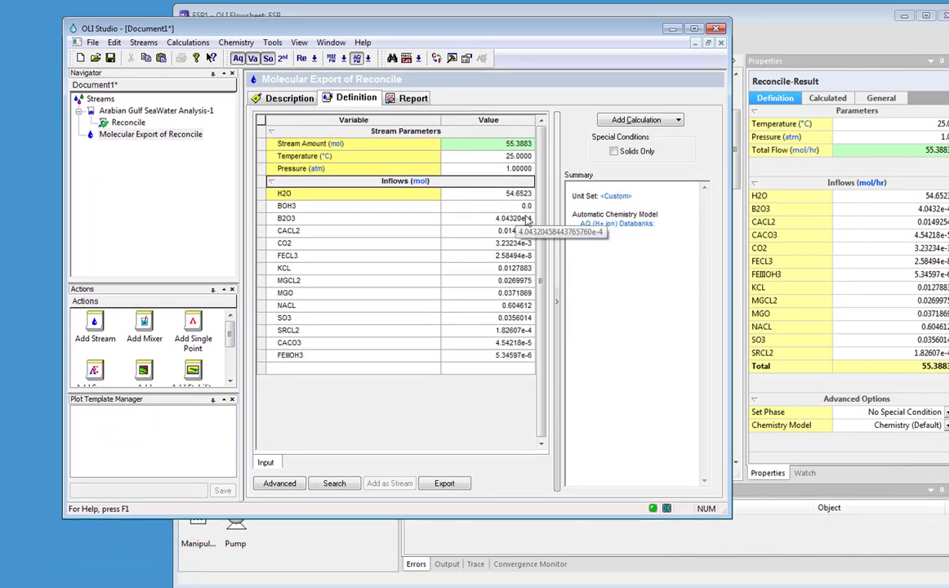
mouse_move(516, 206)
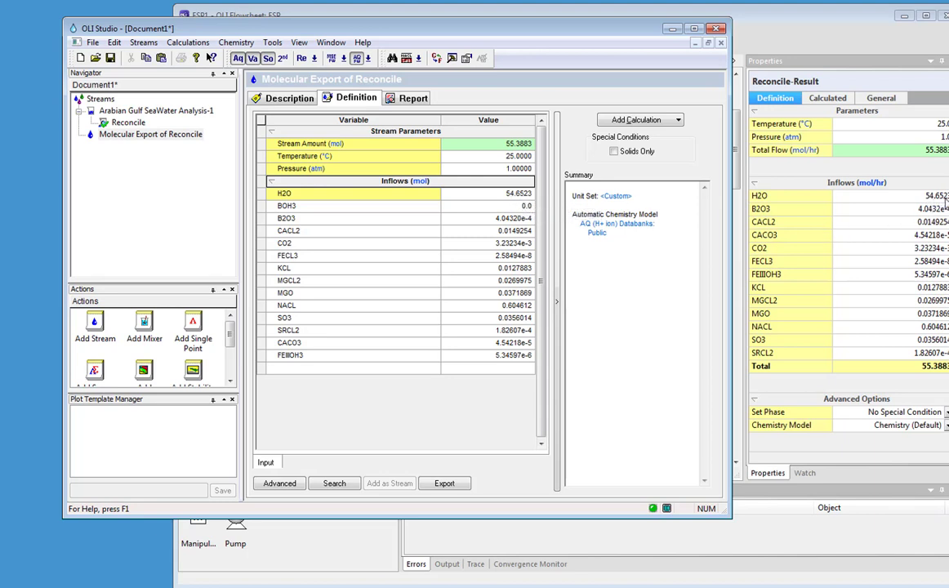
mouse_move(497, 354)
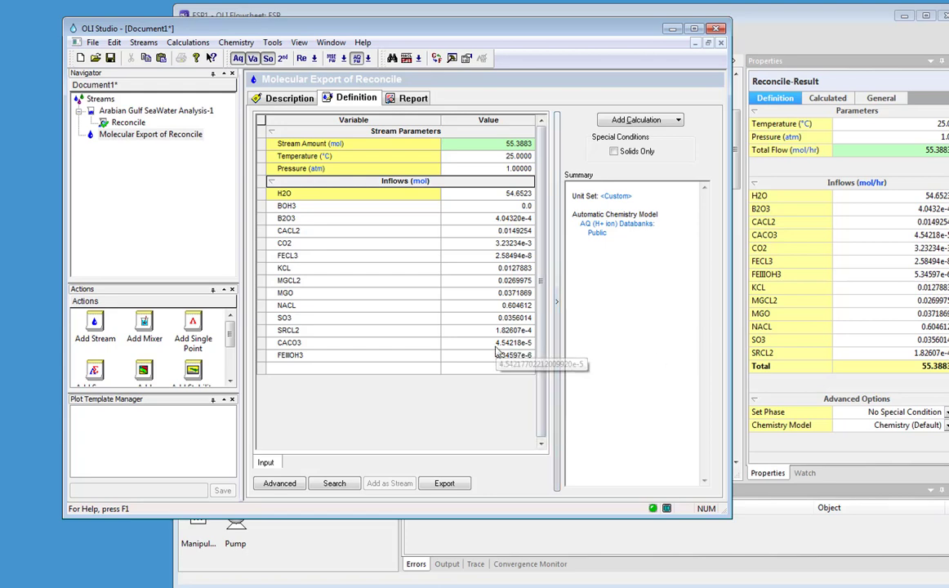
left_click(488, 343)
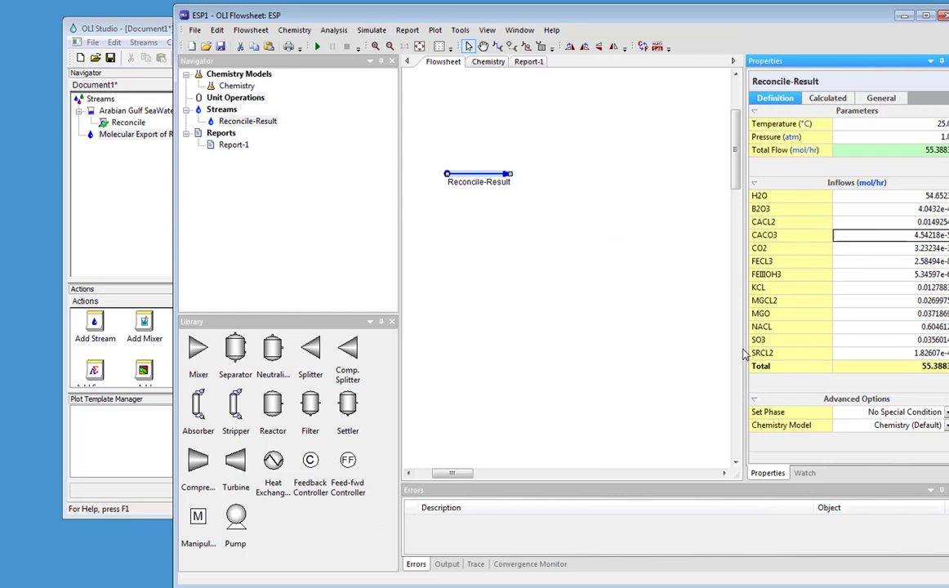
Step: Place mixer Mix-1 fed by Reconcile-Result and check the chemistry databanks and inflow species
left_click(137, 134)
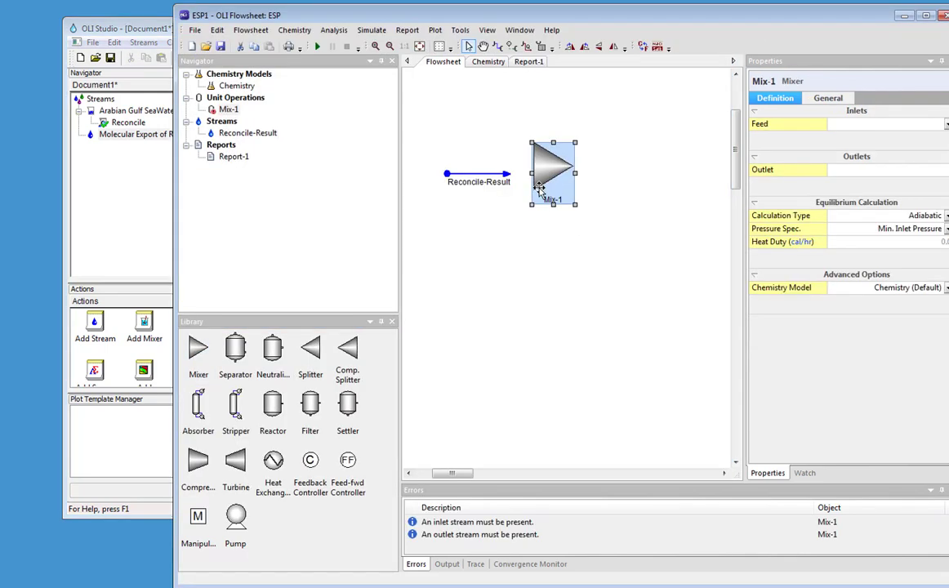
left_click(479, 172)
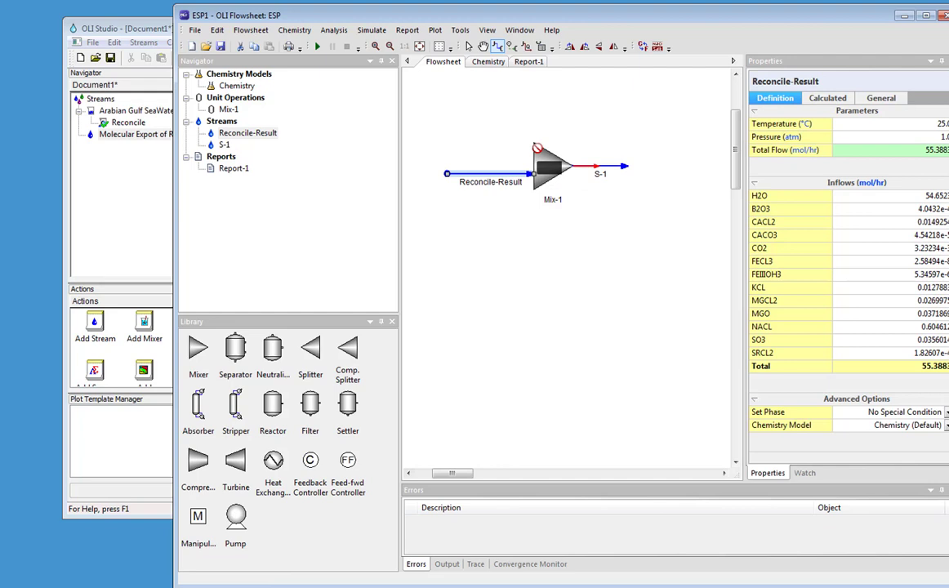
left_click(487, 62)
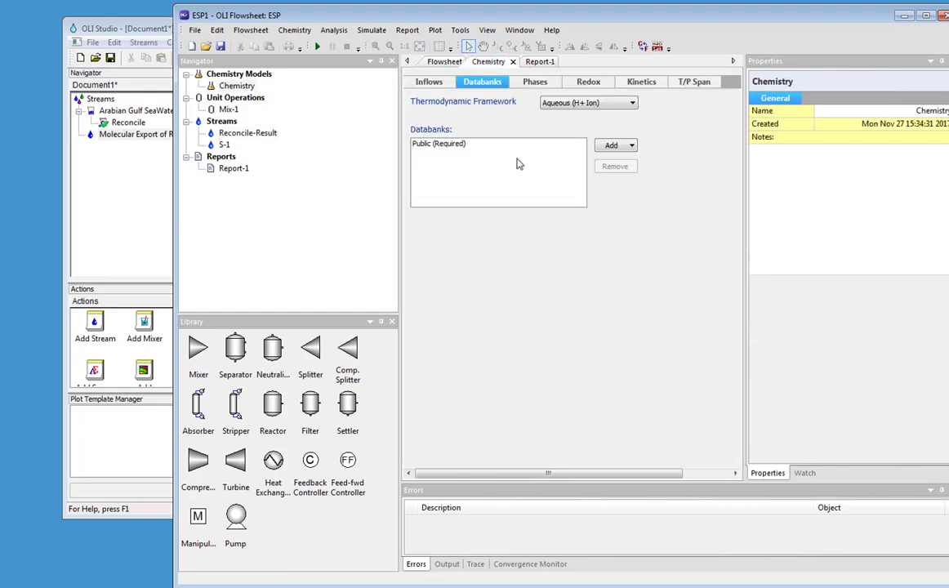
left_click(430, 82)
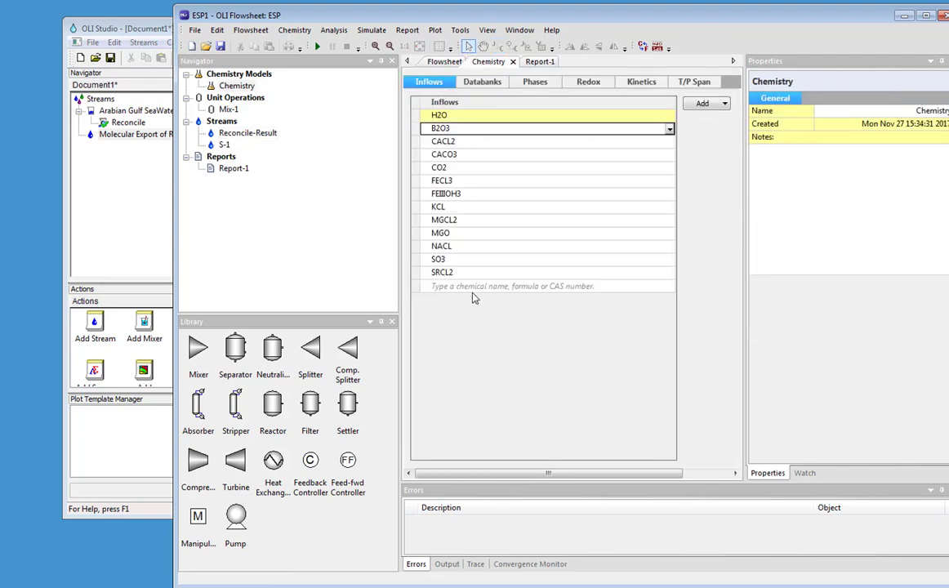
left_click(482, 82)
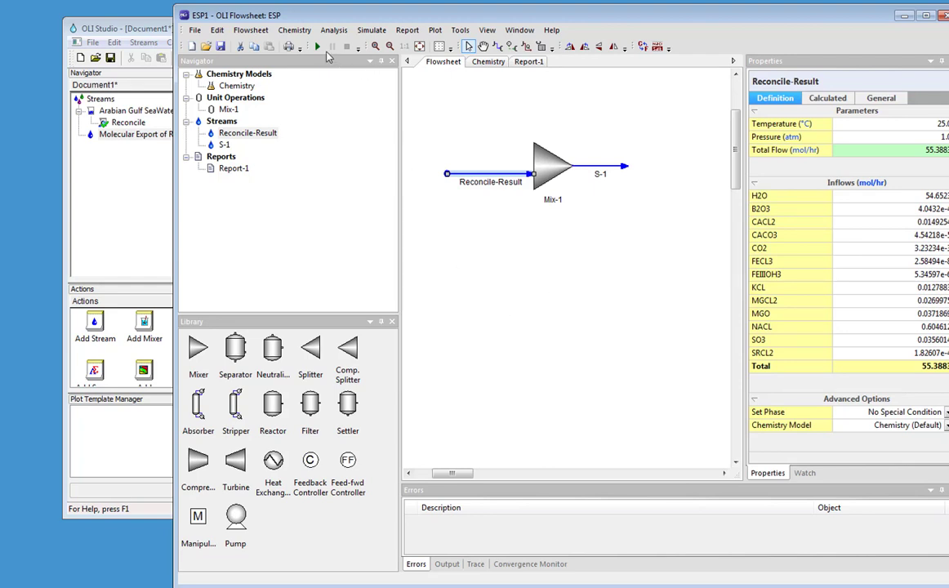
Step: Simulate, add a pH 7.1995 callout to S-1 and compare with Studio's Reconcile result
left_click(317, 46)
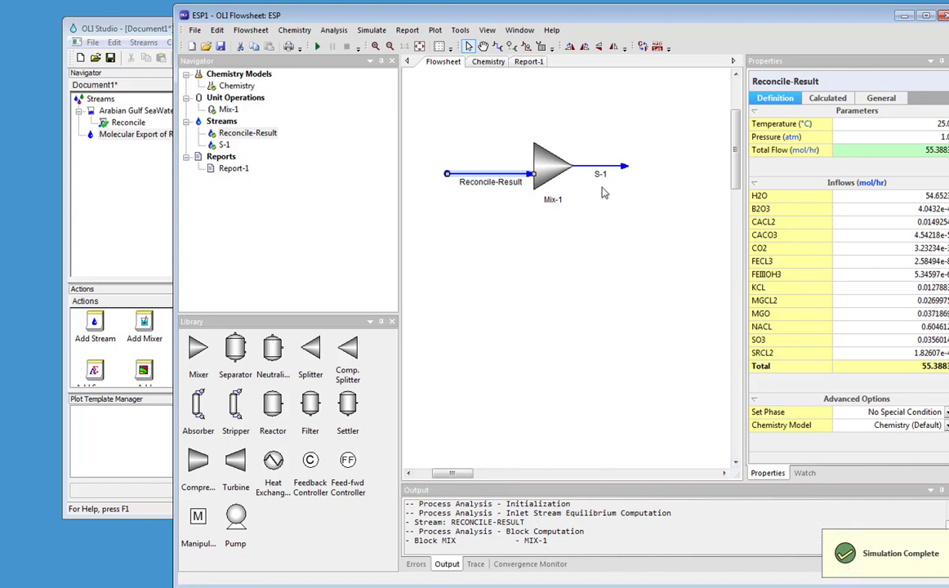
right_click(621, 167)
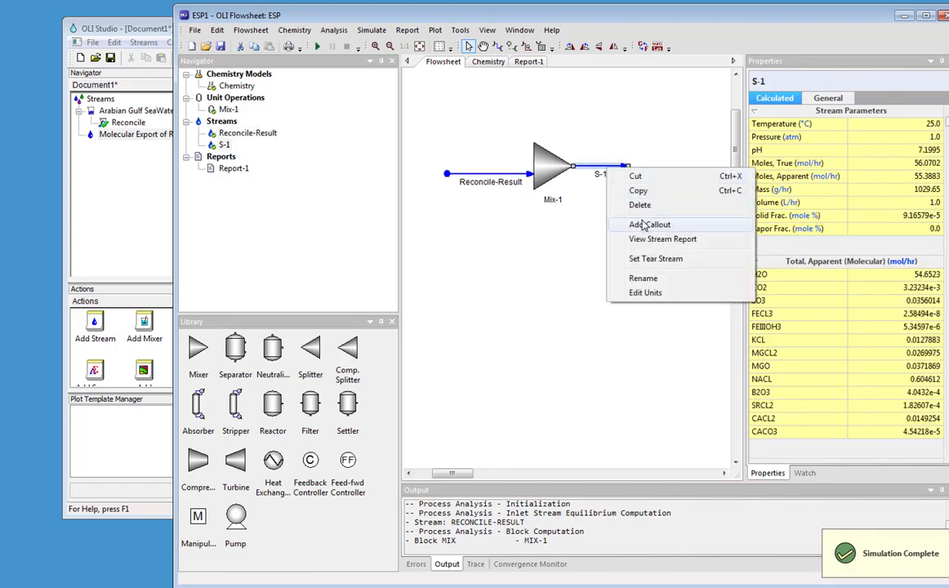
left_click(651, 225)
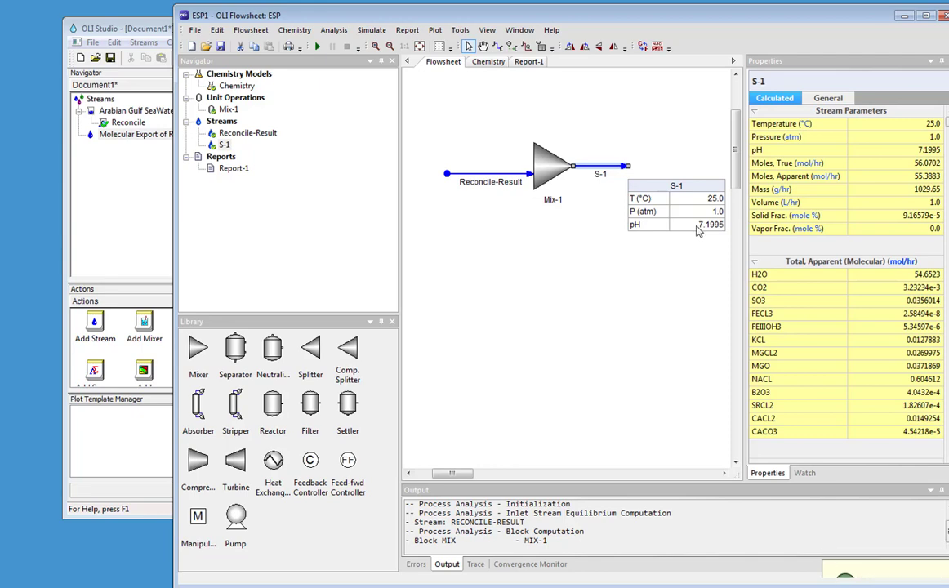
mouse_move(127, 122)
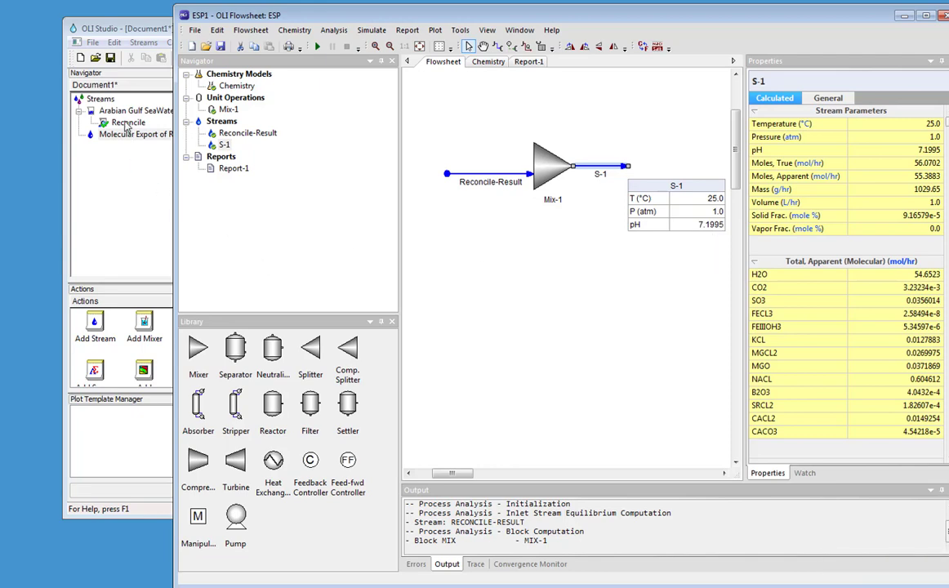
double_click(127, 121)
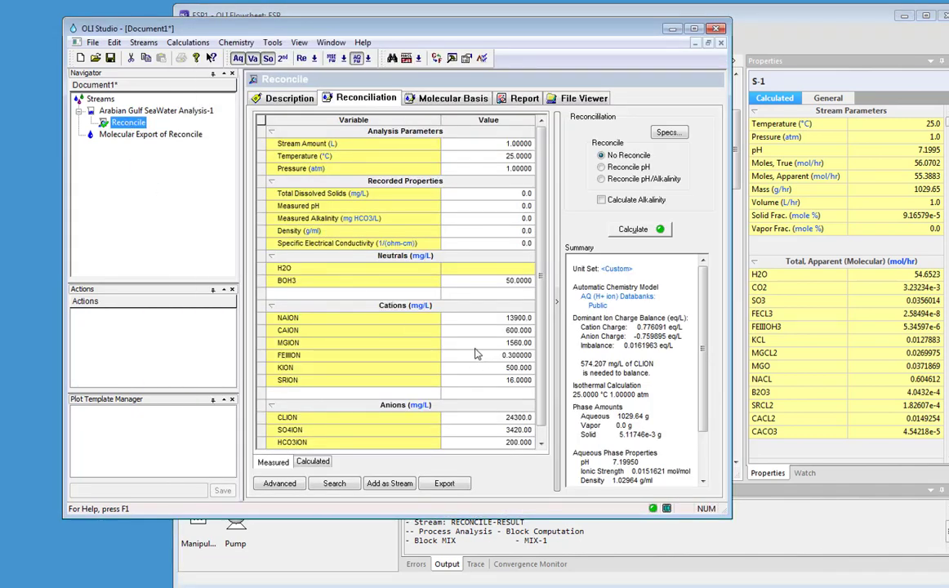